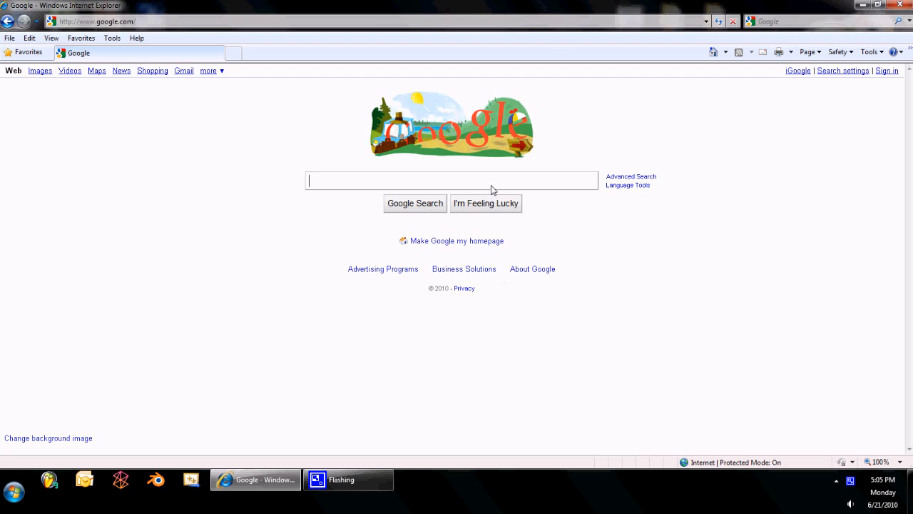
{"action": "mouse_move", "coordinate": [492, 192]}
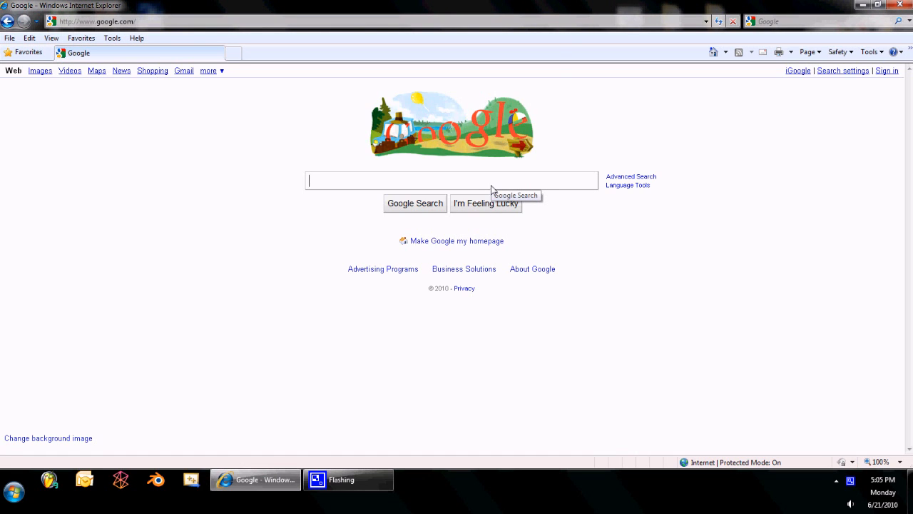
Search Google for JDK and reach the Java SE Downloads page on Sun Developer Network
{"action": "type", "text": "JDK"}
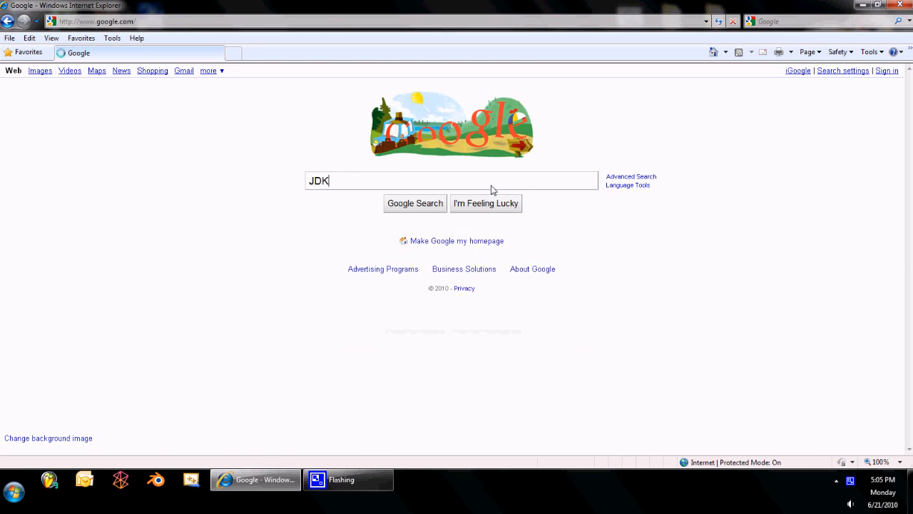
{"action": "left_click", "coordinate": [414, 203]}
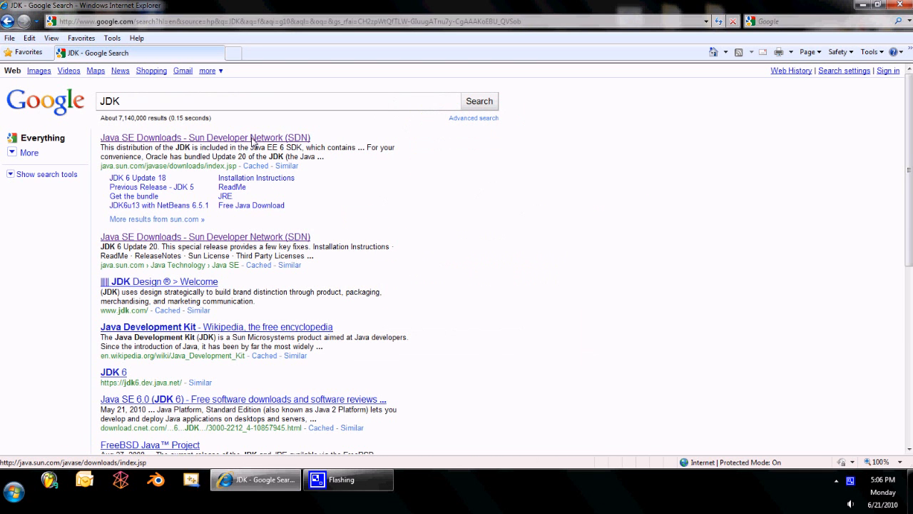
{"action": "left_click", "coordinate": [206, 137]}
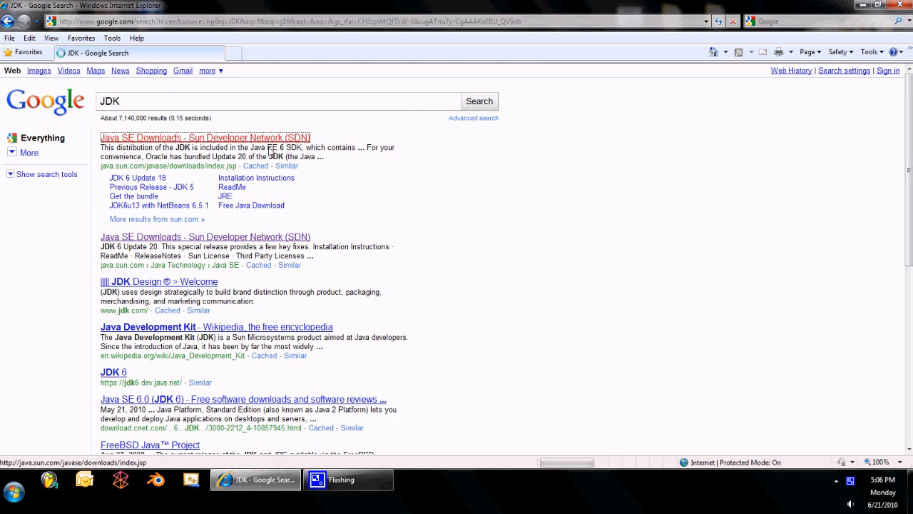
{"action": "left_click", "coordinate": [205, 137]}
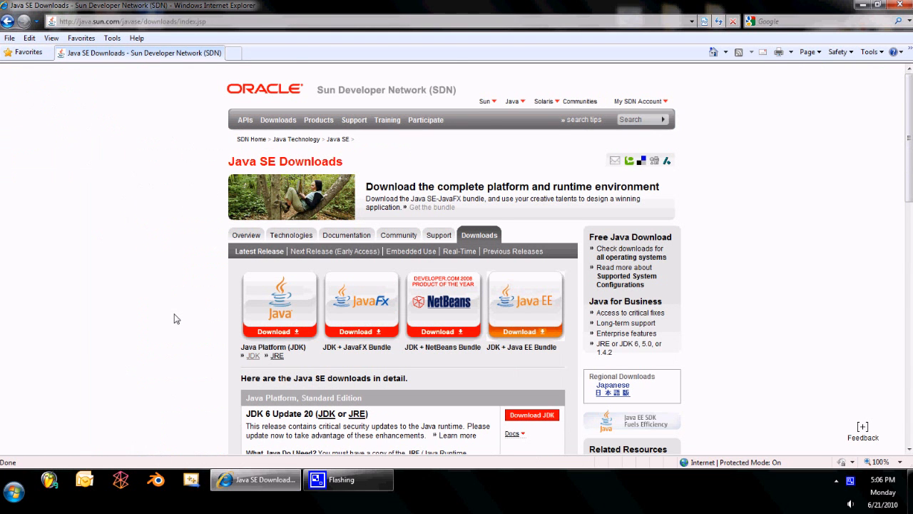
Choose the JDK download and select Windows x64 as the platform
{"action": "scroll", "scroll_direction": "down", "scroll_amount": 3}
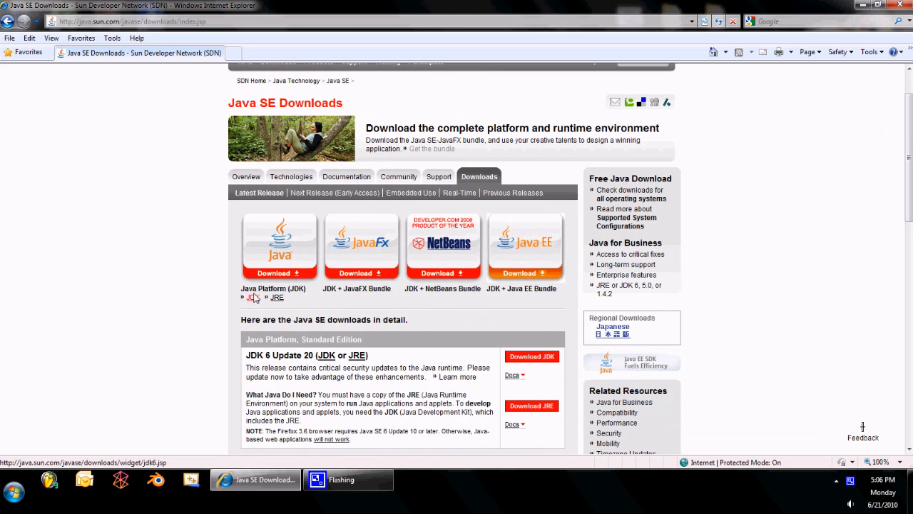
{"action": "mouse_move", "coordinate": [291, 237]}
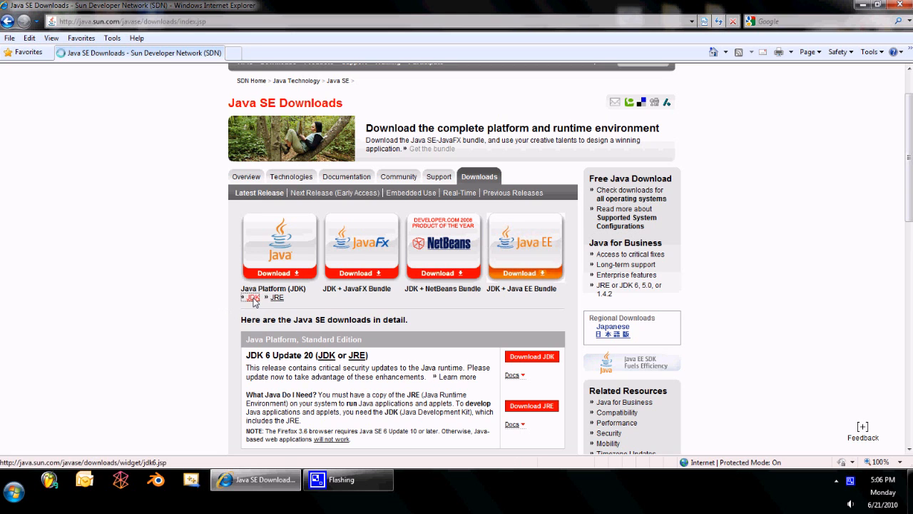
{"action": "left_click", "coordinate": [251, 298]}
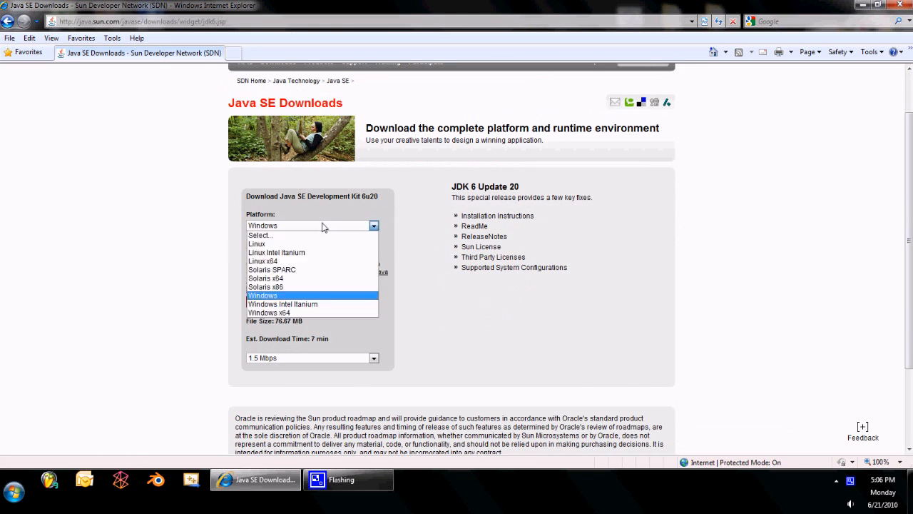
{"action": "mouse_move", "coordinate": [300, 312]}
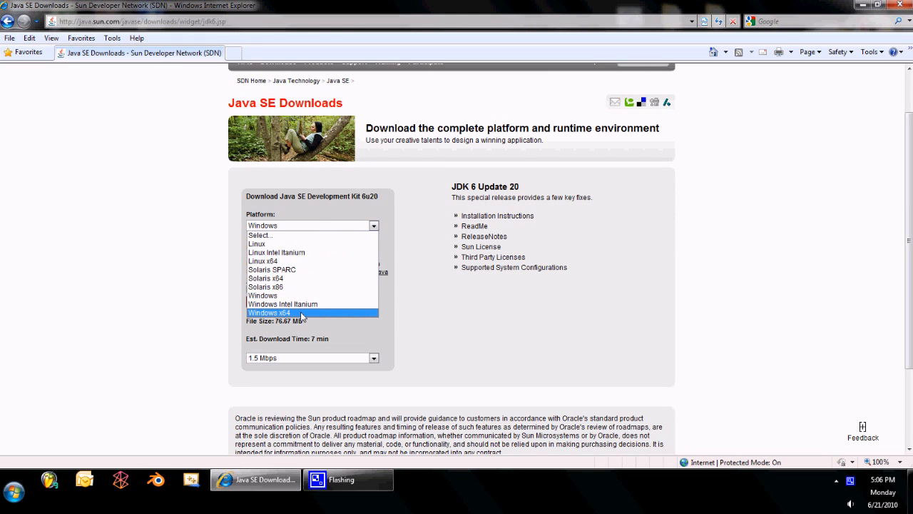
{"action": "left_click", "coordinate": [268, 312]}
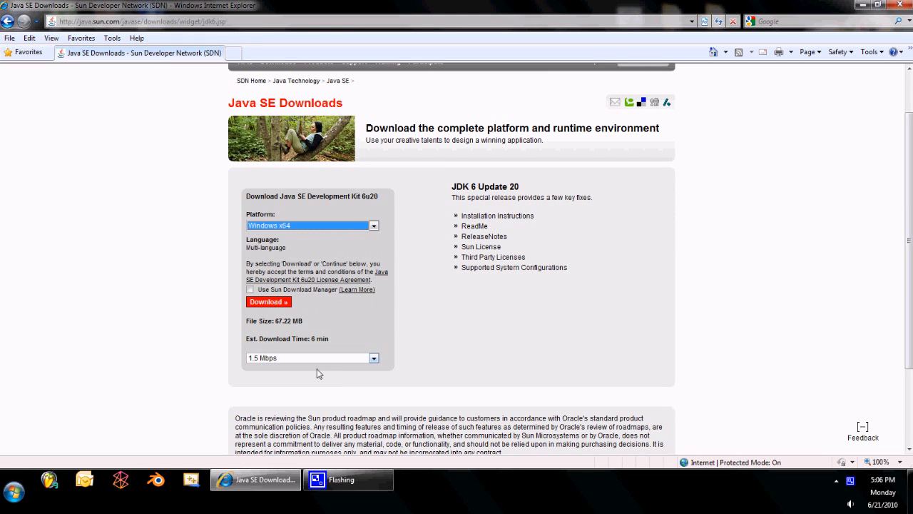
Continue to the JDK 6u20 Windows x64 download page, skipping the optional sign-in
{"action": "left_click", "coordinate": [269, 301]}
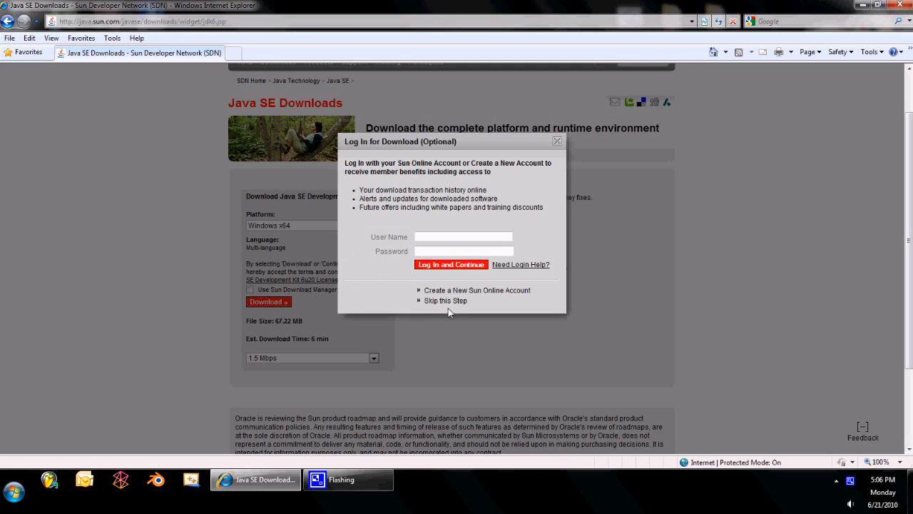
{"action": "left_click", "coordinate": [445, 299]}
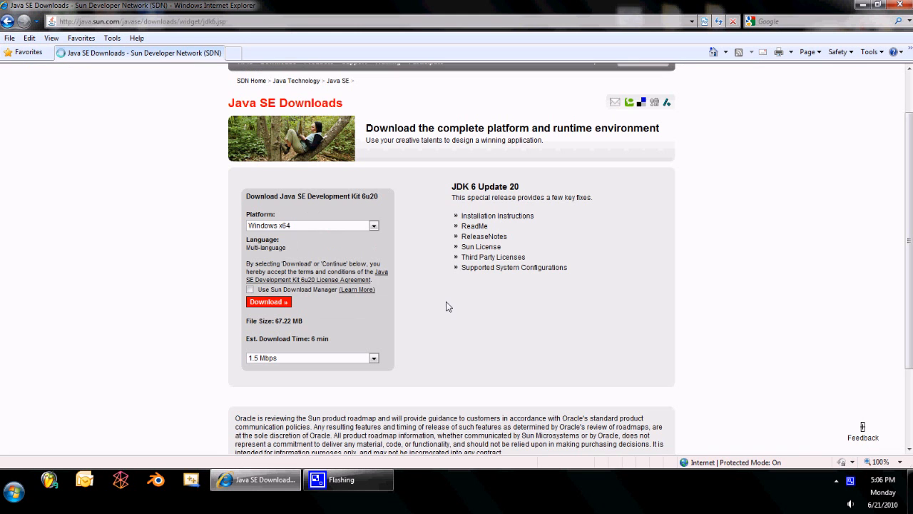
{"action": "left_click", "coordinate": [268, 303]}
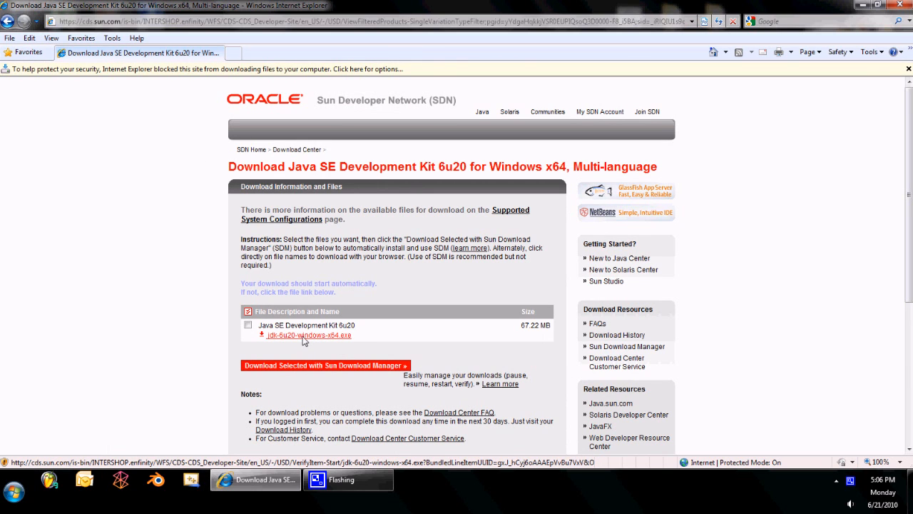
Download jdk-6u20-windows-x64.exe set to run when finished, and start a blank tab
{"action": "left_click", "coordinate": [308, 333]}
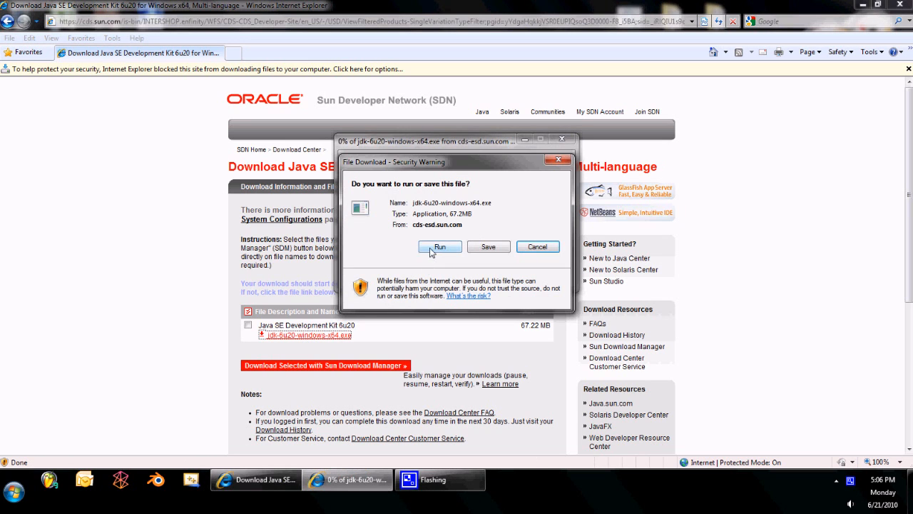
{"action": "left_click", "coordinate": [440, 245]}
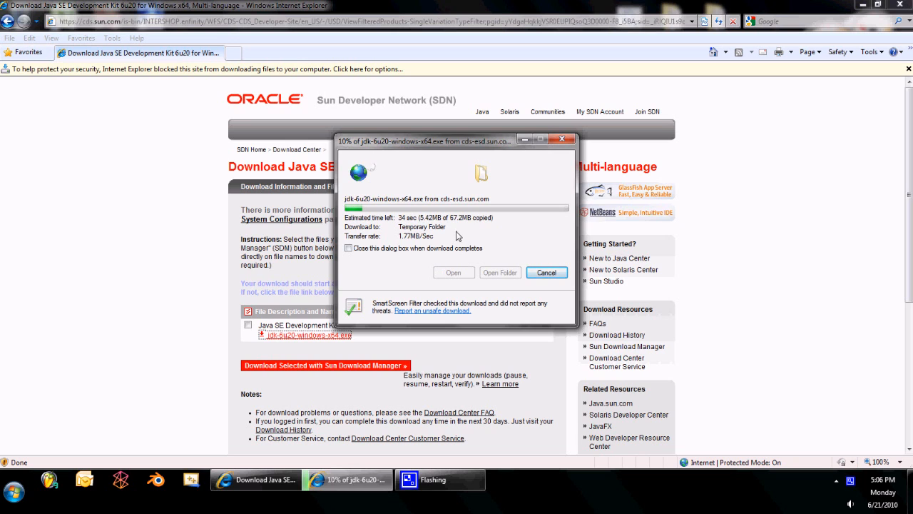
{"action": "mouse_move", "coordinate": [231, 53]}
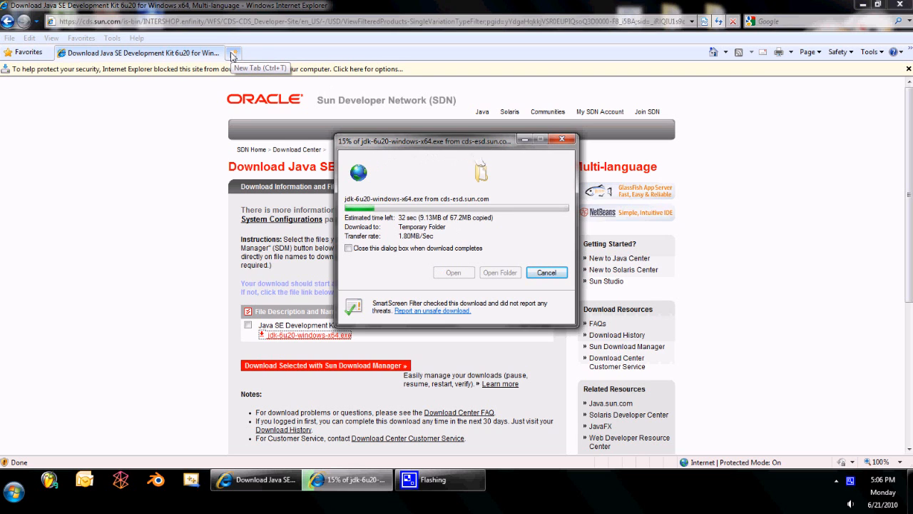
{"action": "left_click", "coordinate": [232, 52]}
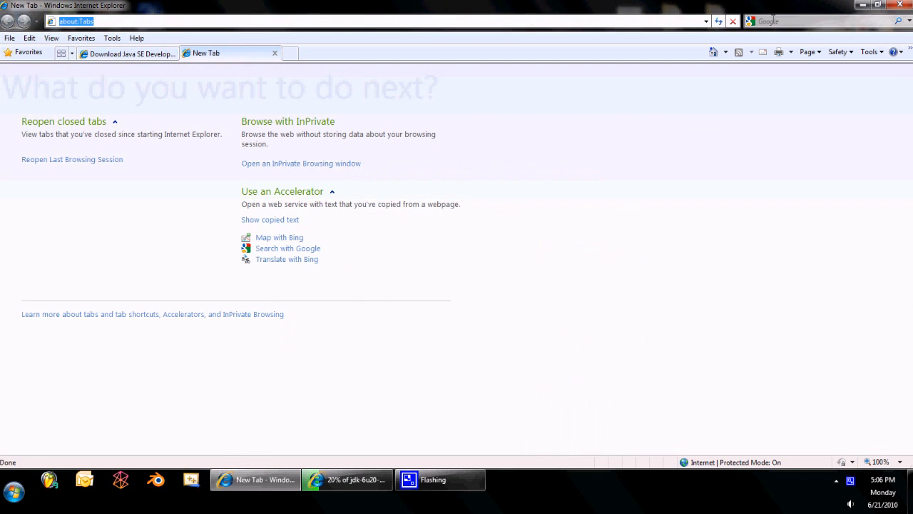
Search the web for jgrasp and reach the jGRASP home page
{"action": "type", "text": "jgrasp"}
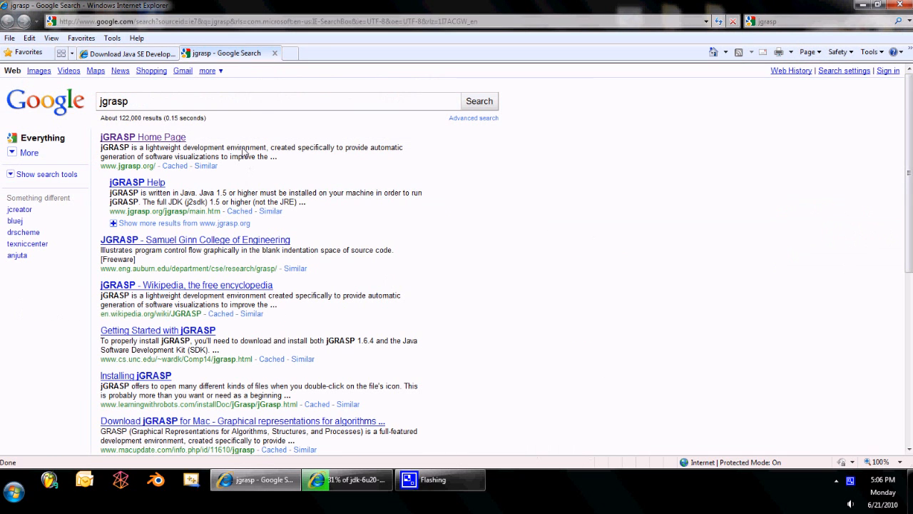
{"action": "mouse_move", "coordinate": [160, 142]}
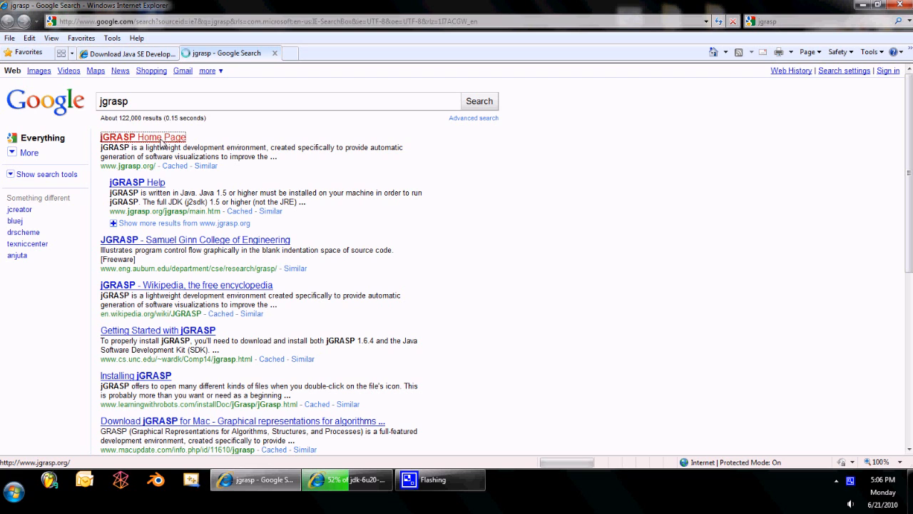
{"action": "left_click", "coordinate": [143, 137]}
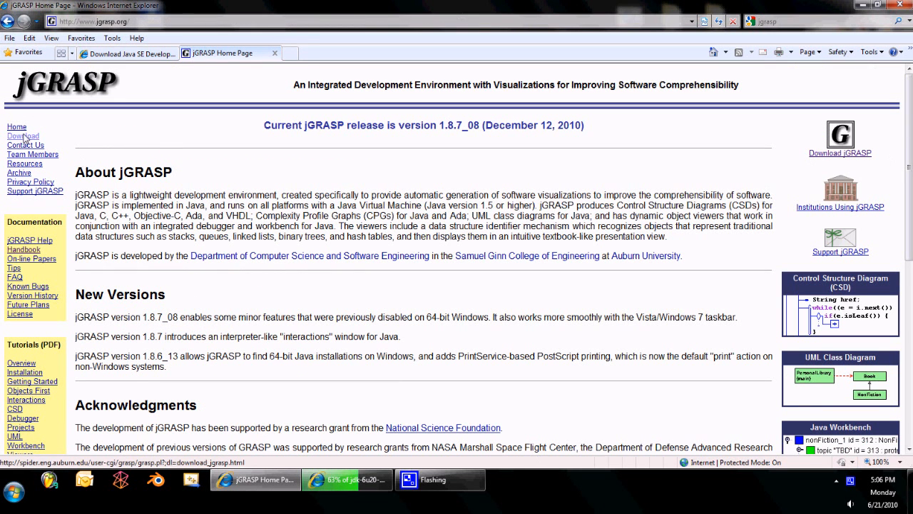
Download the Windows self-extracting jGRASP installer and launch it
{"action": "left_click", "coordinate": [22, 136]}
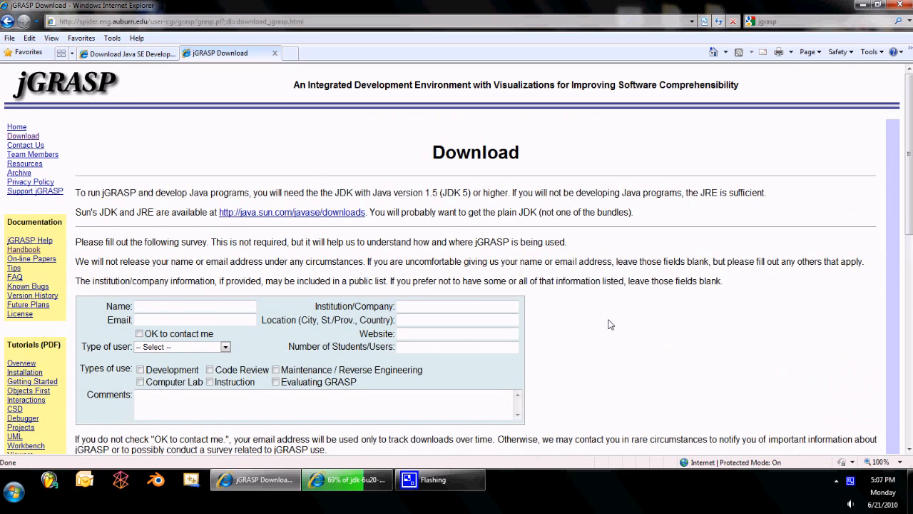
{"action": "scroll", "scroll_direction": "down", "scroll_amount": 3}
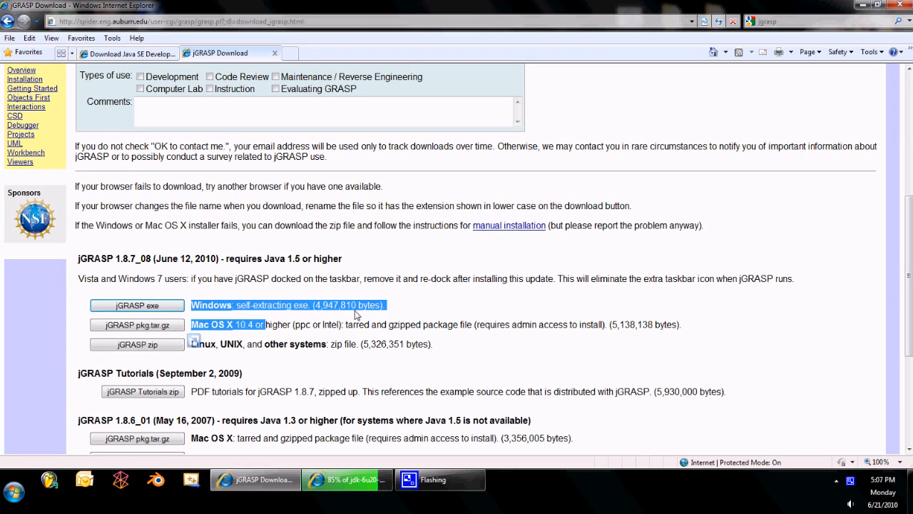
{"action": "left_click", "coordinate": [137, 305]}
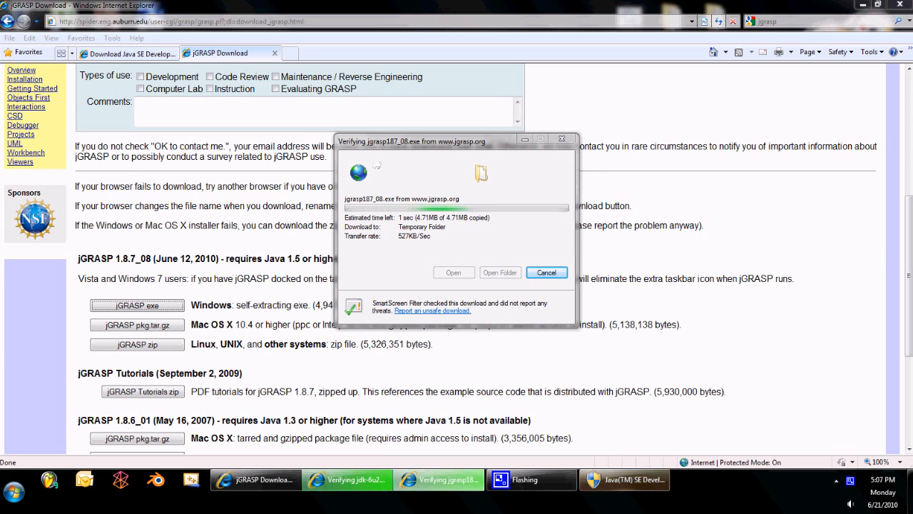
{"action": "left_click", "coordinate": [454, 271]}
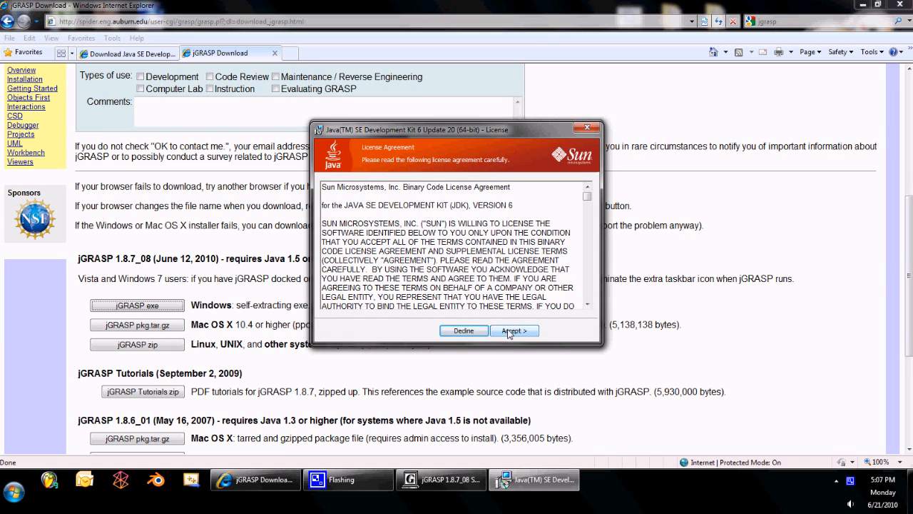
Accept the JDK licence agreement and keep its default features
{"action": "left_click", "coordinate": [514, 330]}
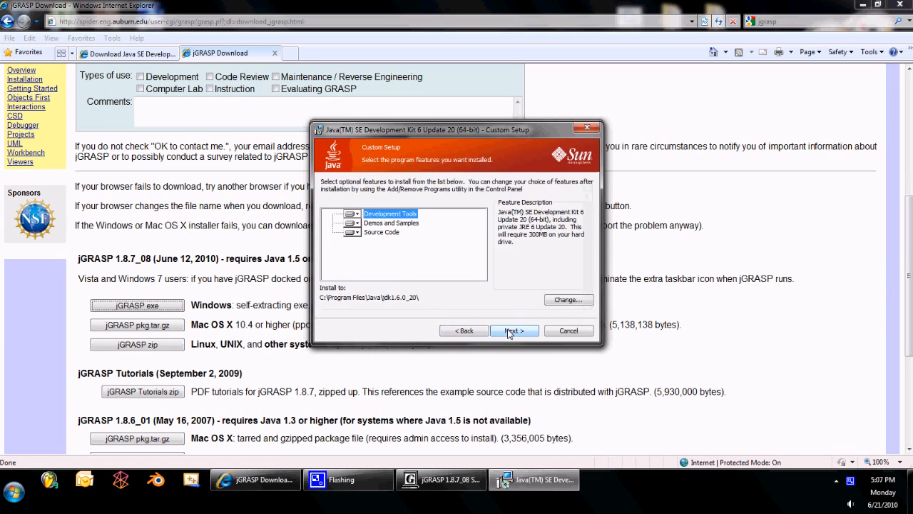
{"action": "left_click", "coordinate": [514, 331]}
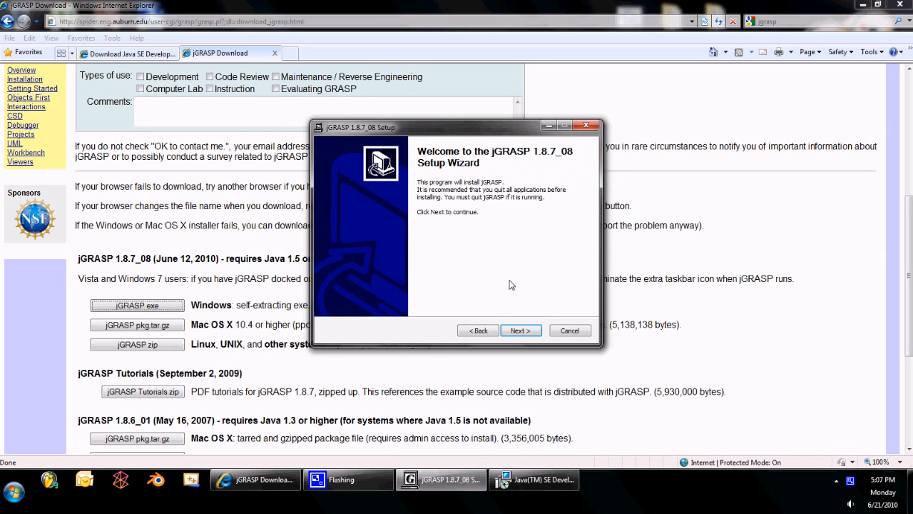
Keep the standard jGRASP components and default folder, adjusting one file association
{"action": "left_click", "coordinate": [521, 331]}
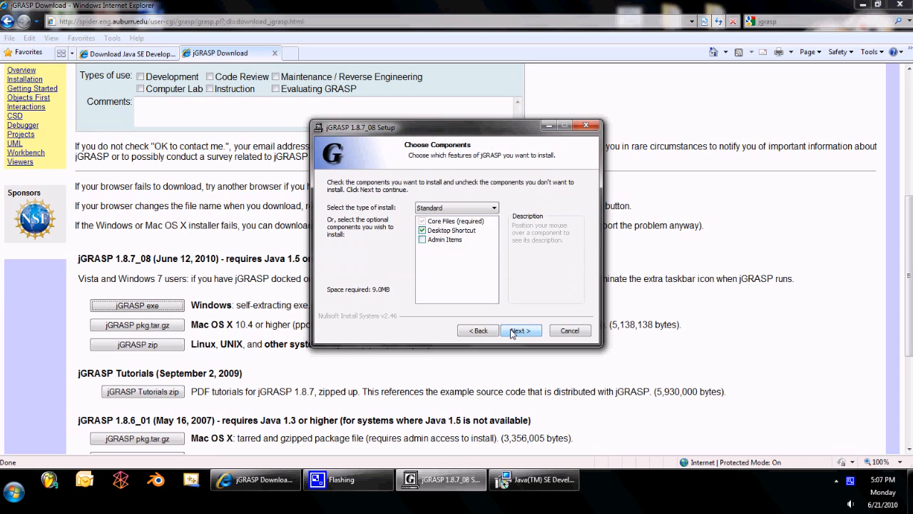
{"action": "left_click", "coordinate": [521, 331]}
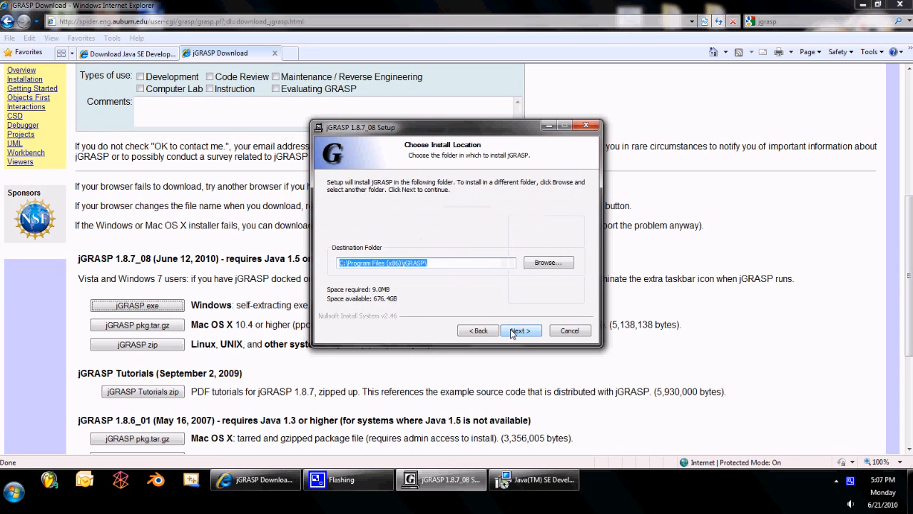
{"action": "left_click", "coordinate": [521, 330]}
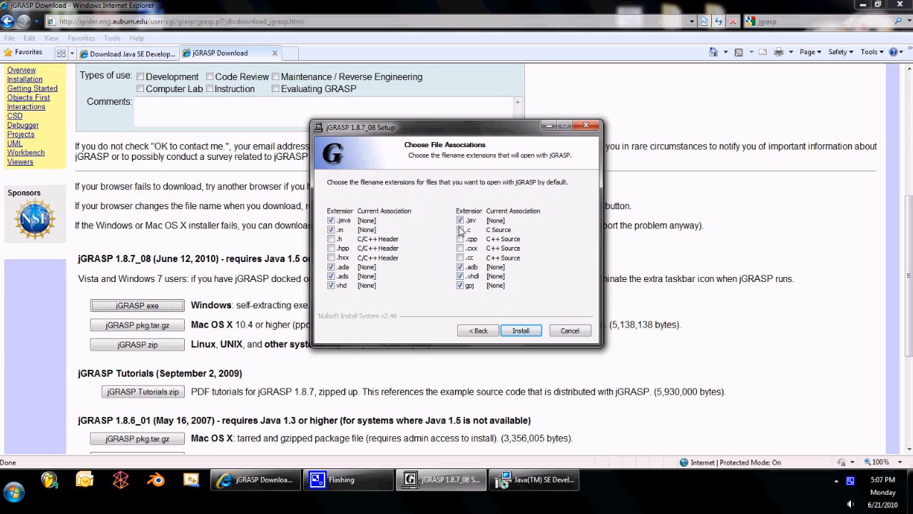
{"action": "left_click", "coordinate": [462, 229]}
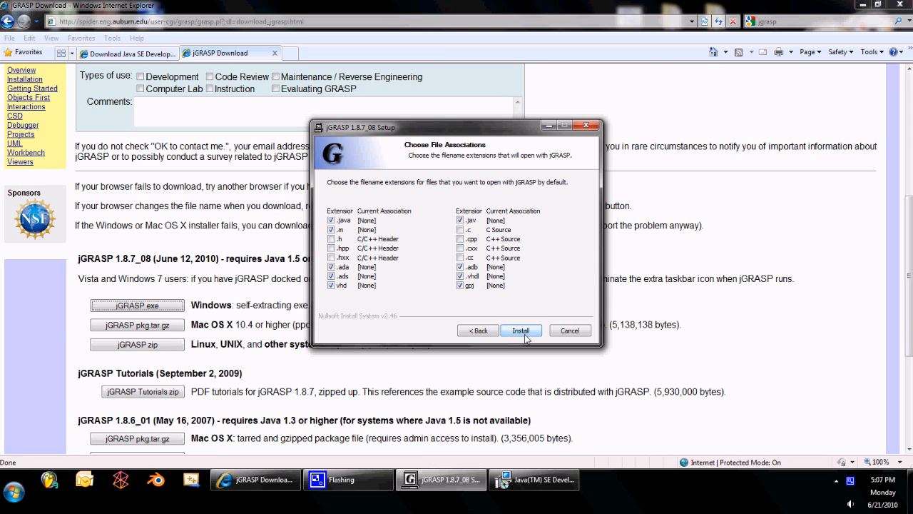
Install jGRASP and close the finished setup wizard
{"action": "left_click", "coordinate": [520, 329]}
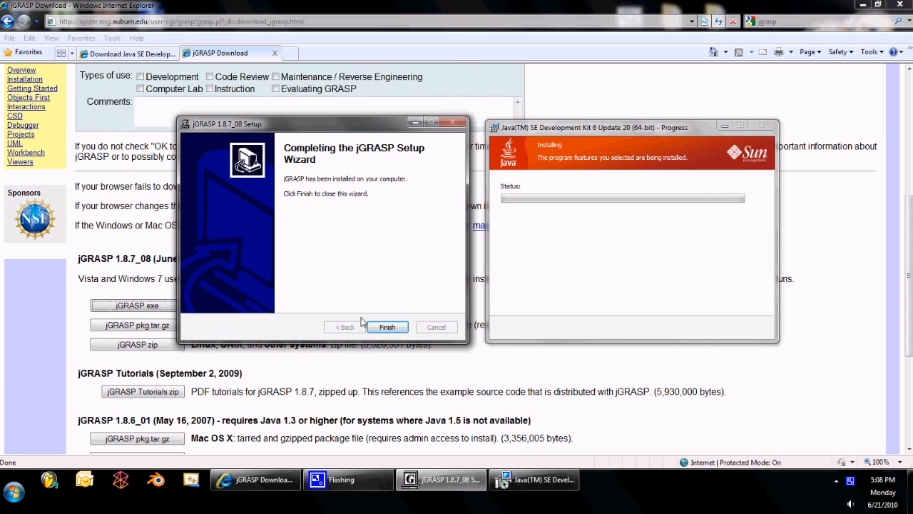
{"action": "left_click", "coordinate": [389, 327]}
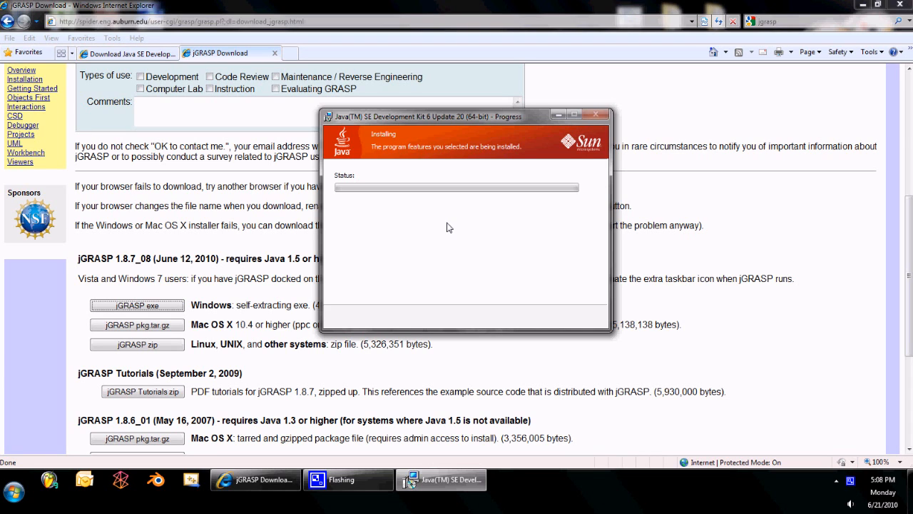
{"action": "mouse_move", "coordinate": [442, 220]}
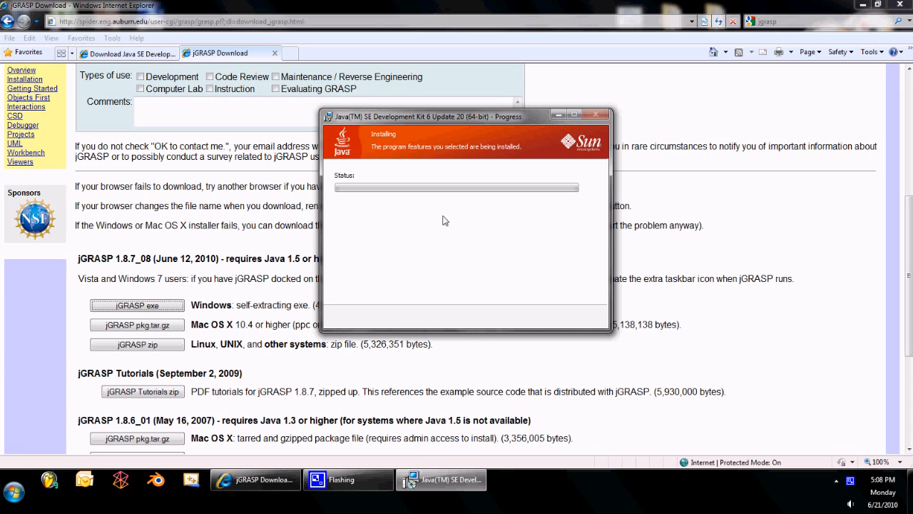
{"action": "mouse_move", "coordinate": [480, 194]}
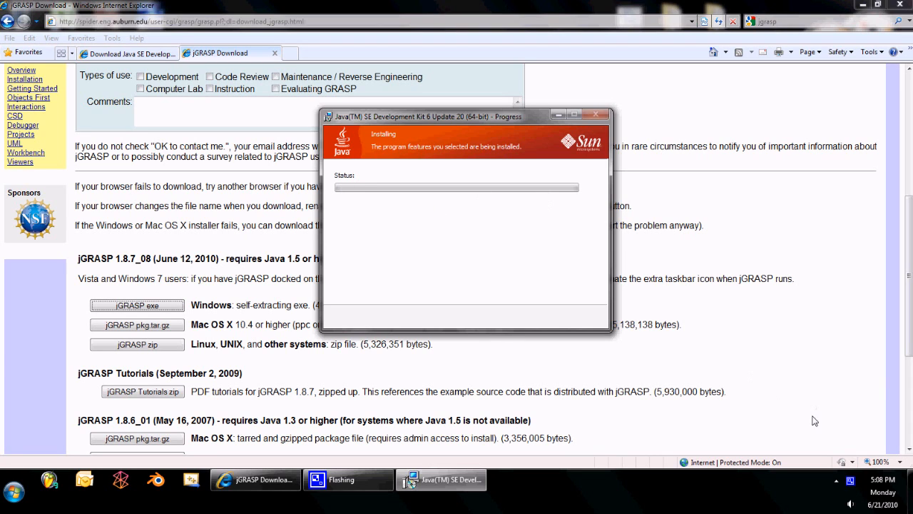
{"action": "mouse_move", "coordinate": [462, 203]}
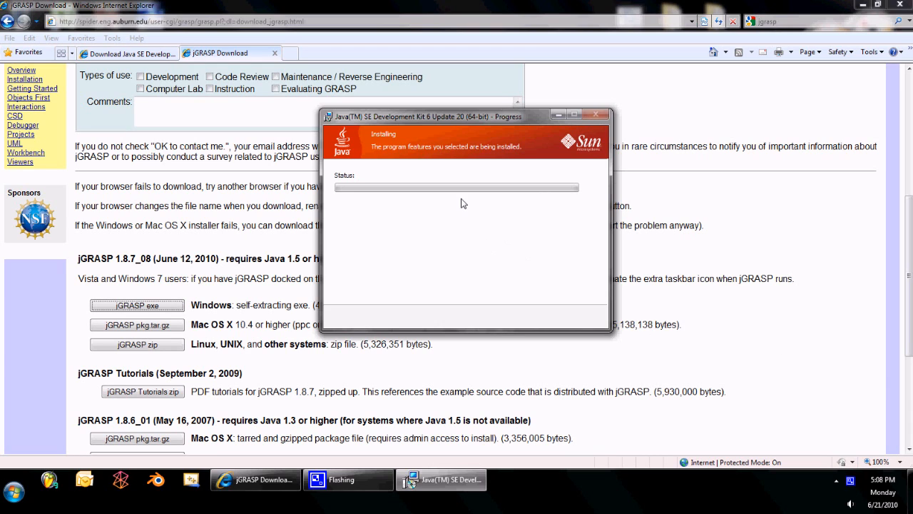
{"action": "mouse_move", "coordinate": [625, 298]}
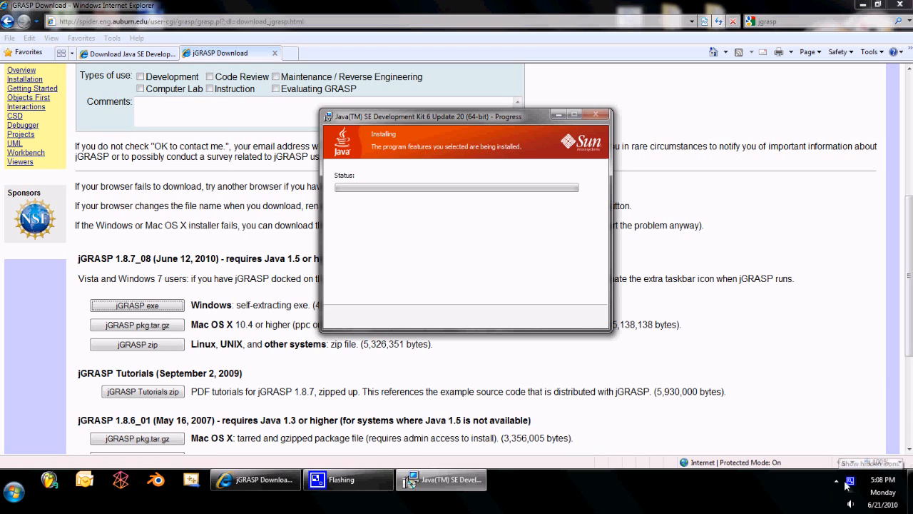
{"action": "mouse_move", "coordinate": [778, 368]}
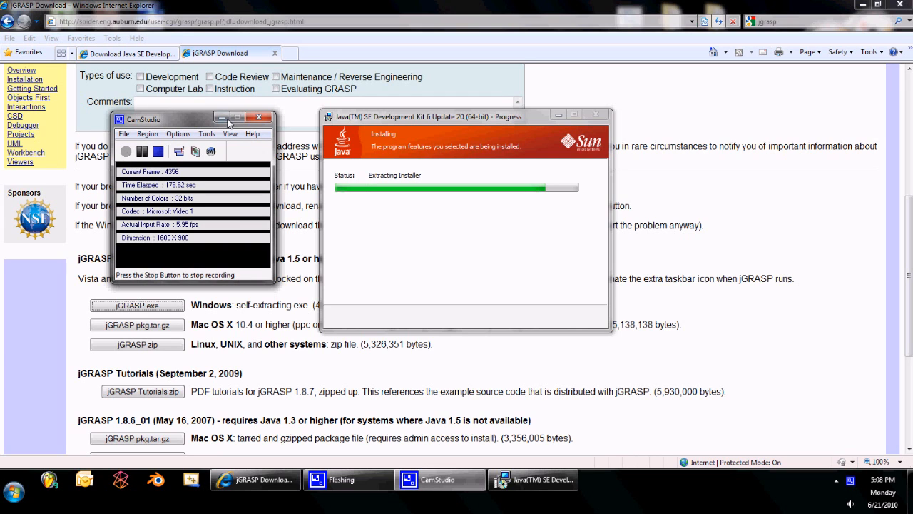
Wait while the JDK 6 Update 20 (64-bit) installer extracts and installs
{"action": "left_click", "coordinate": [260, 117]}
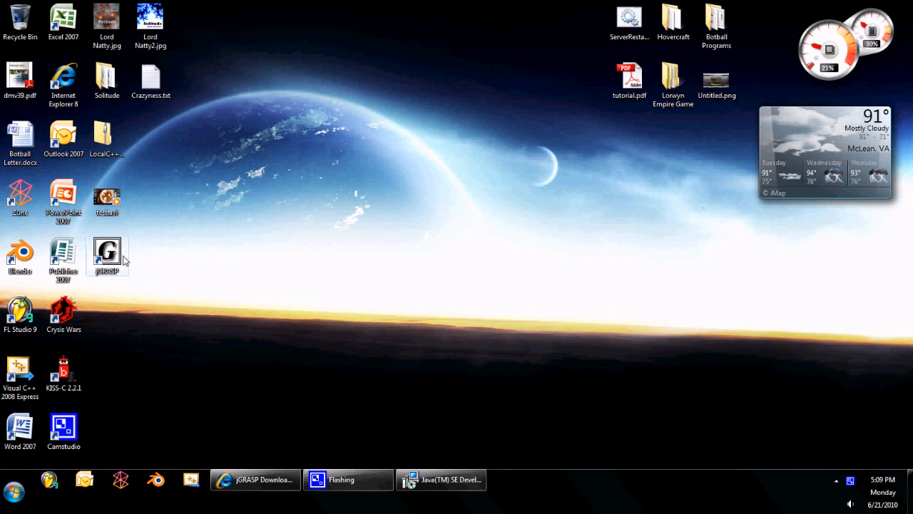
Start jGRASP from its desktop shortcut and bring the finished JDK installer forward
{"action": "left_click_drag", "start_coordinate": [107, 255], "coordinate": [325, 197]}
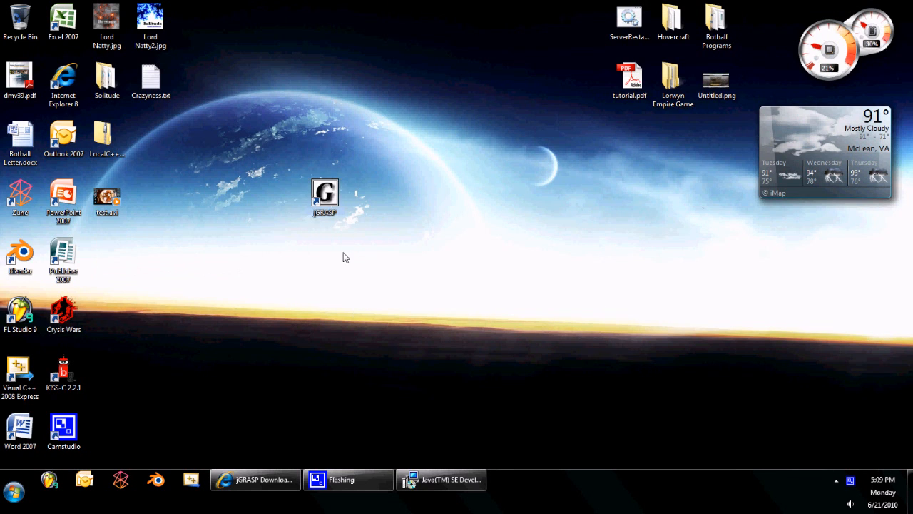
{"action": "left_click_drag", "start_coordinate": [325, 197], "coordinate": [107, 257]}
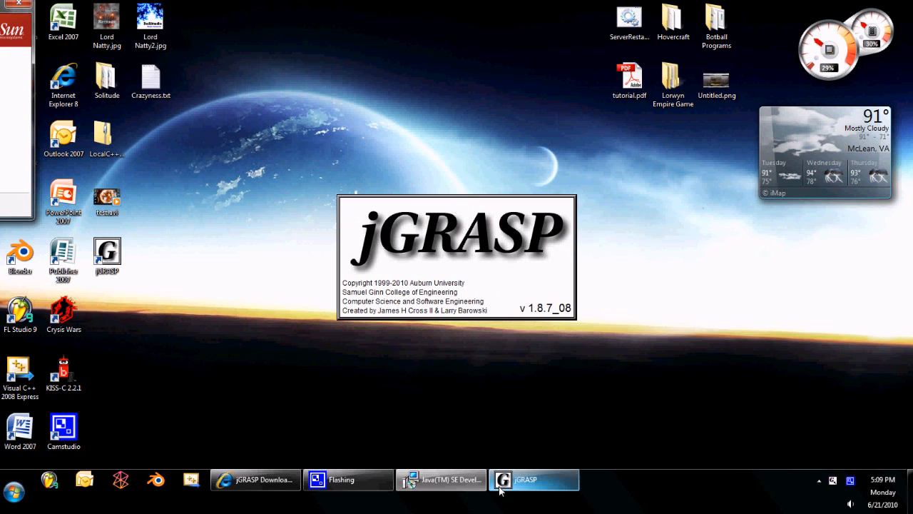
{"action": "left_click", "coordinate": [439, 480]}
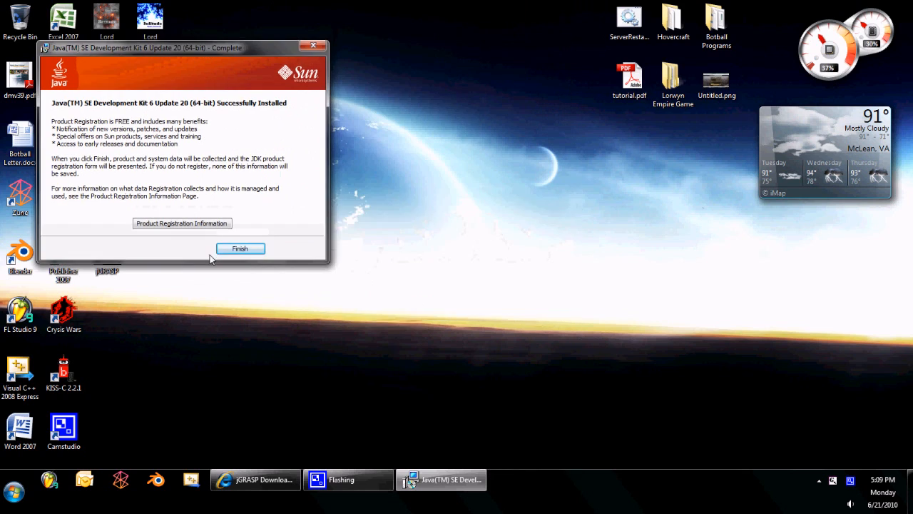
Close the completed JDK installer and its registration page, returning to the empty jGRASP IDE
{"action": "left_click", "coordinate": [240, 248]}
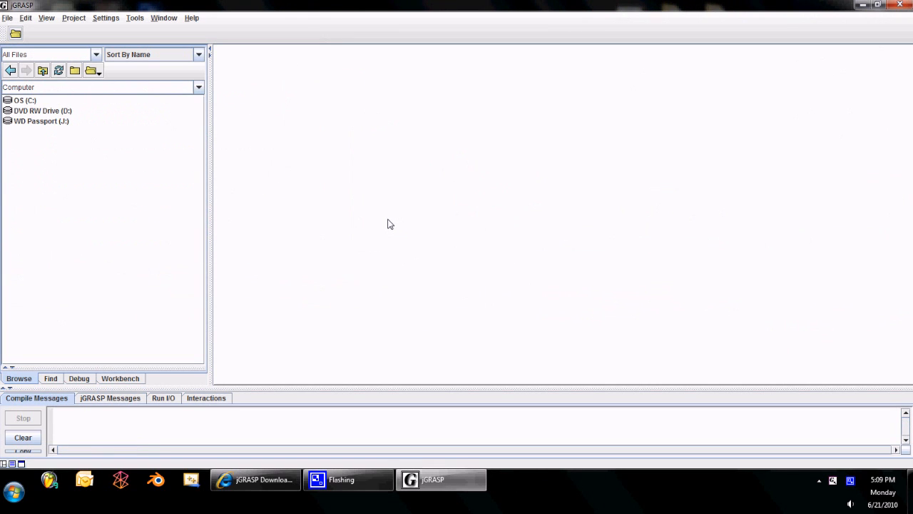
{"action": "mouse_move", "coordinate": [358, 302]}
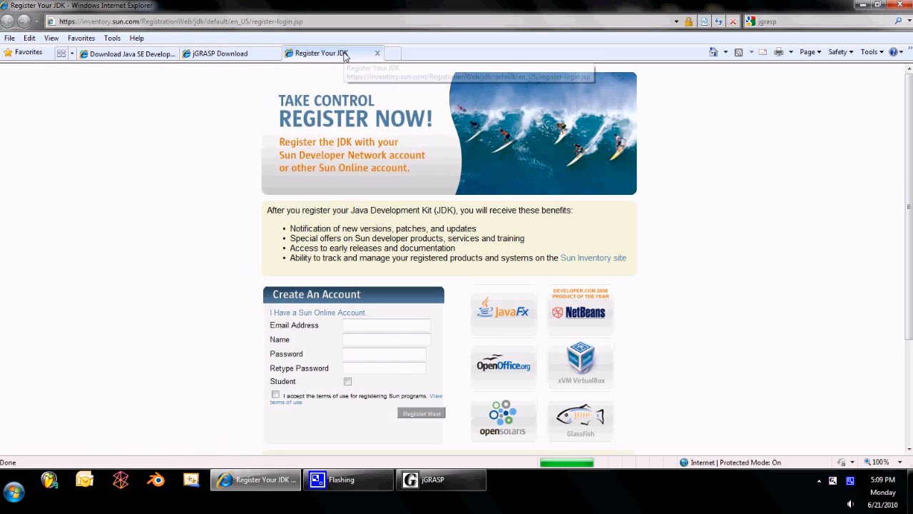
{"action": "left_click", "coordinate": [441, 479]}
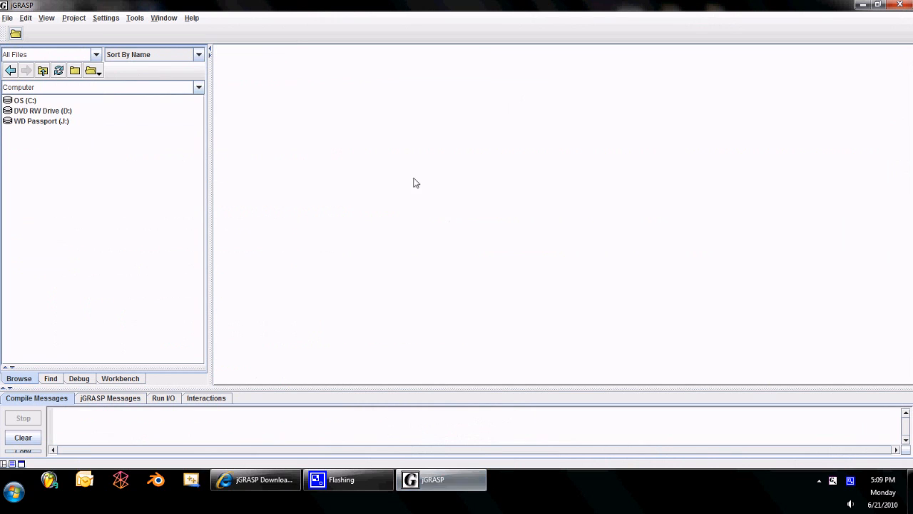
{"action": "mouse_move", "coordinate": [331, 168]}
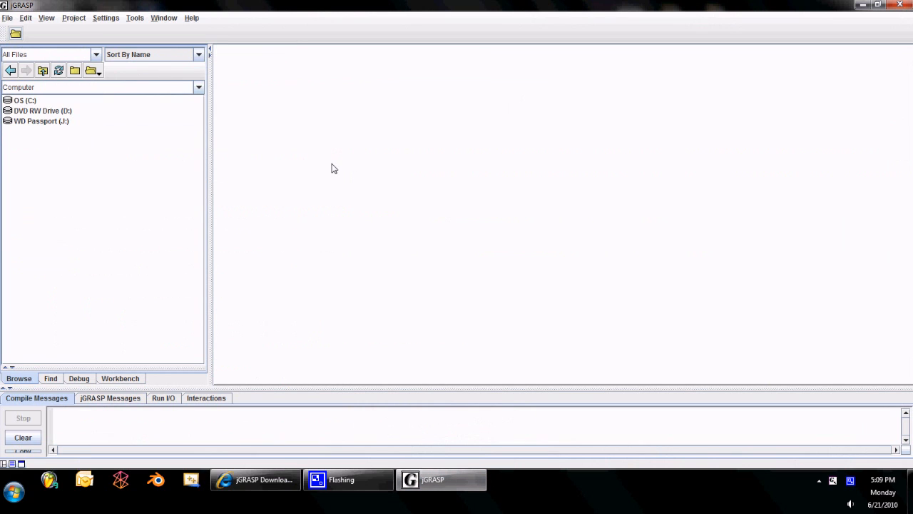